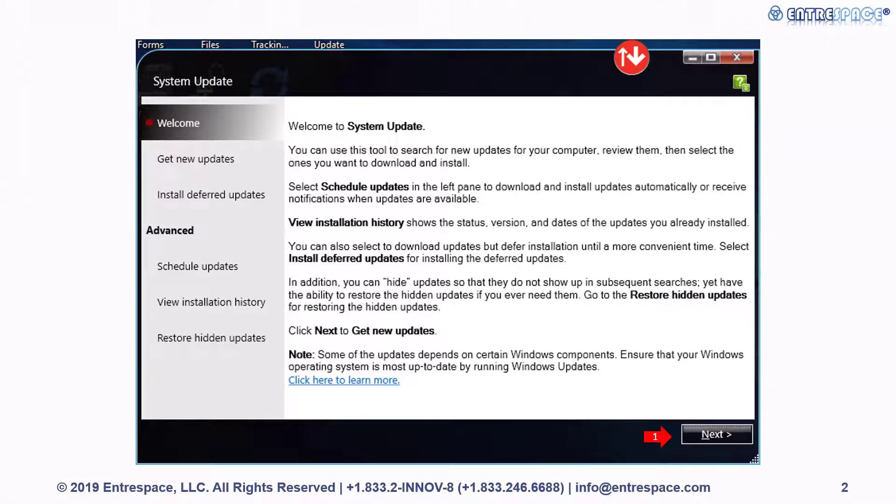
- Continue past the Welcome screen to the list of available new updates
{"action": "left_click", "coordinate": [717, 434]}
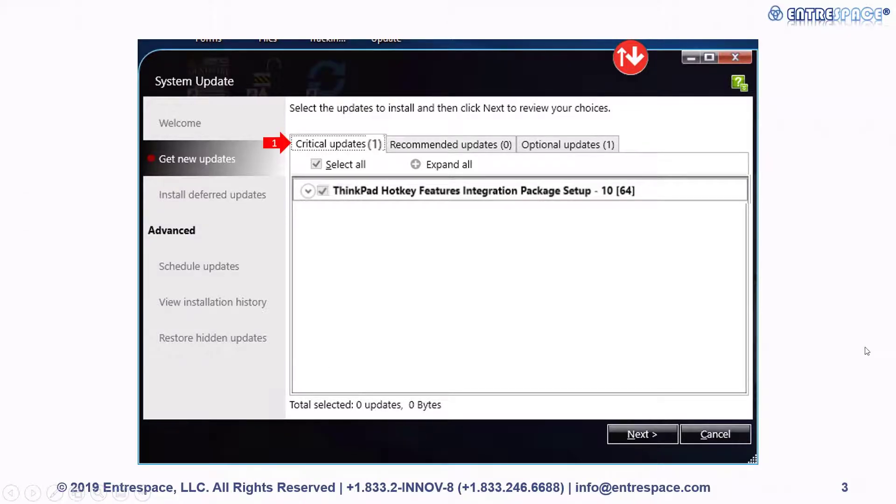
- Tick Select all under Critical updates, marking the ThinkPad Hotkey Features Integration Package
{"action": "left_click", "coordinate": [316, 164]}
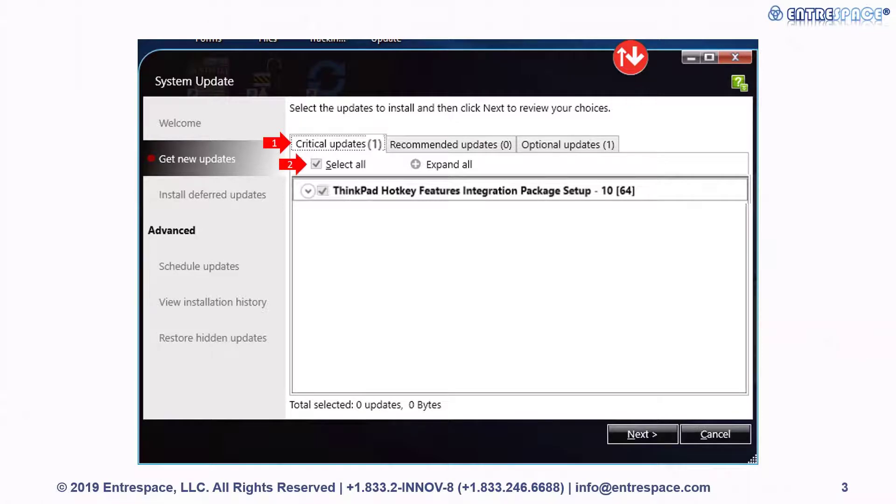